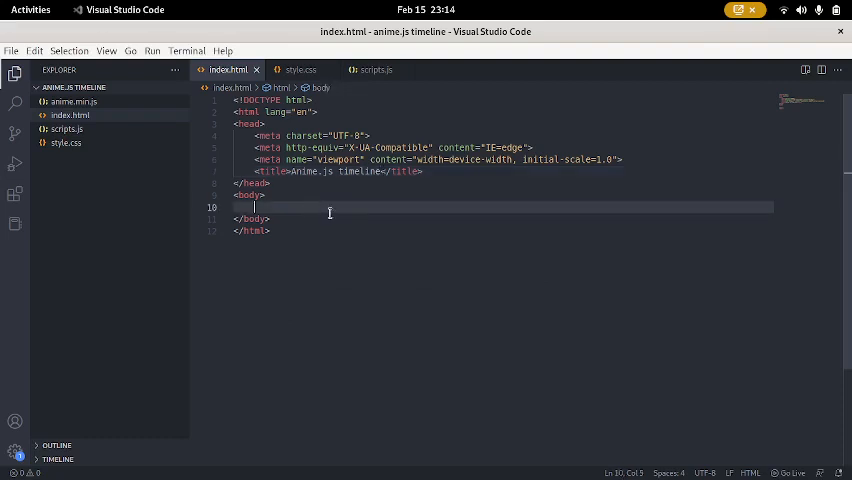
Add script includes for anime.min.js and scripts.js with divs i1, i2, i3 above them in the body.
type("scipt")
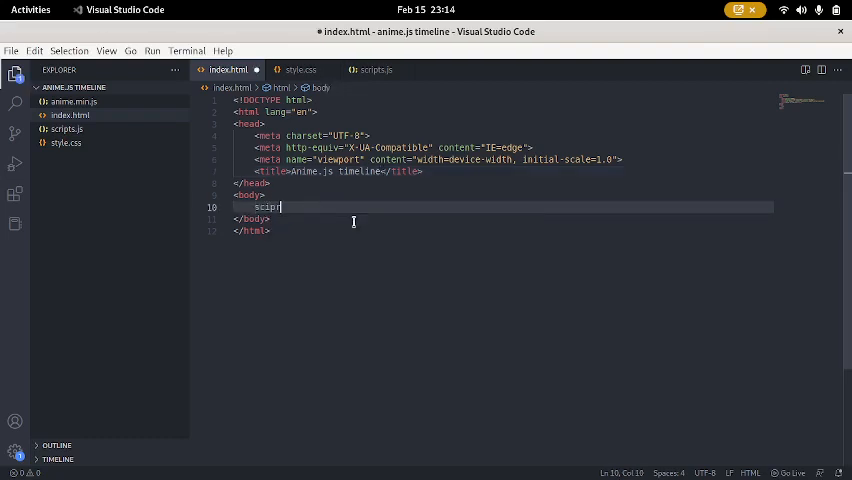
key("Backspace")
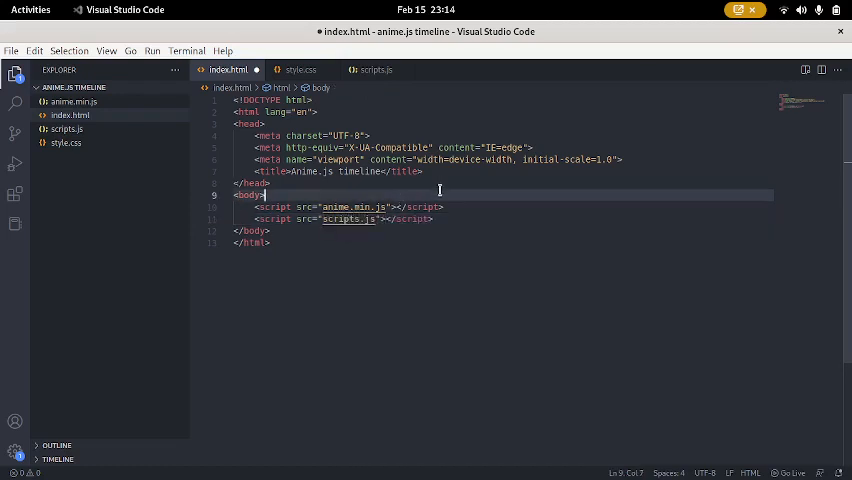
key("Enter")
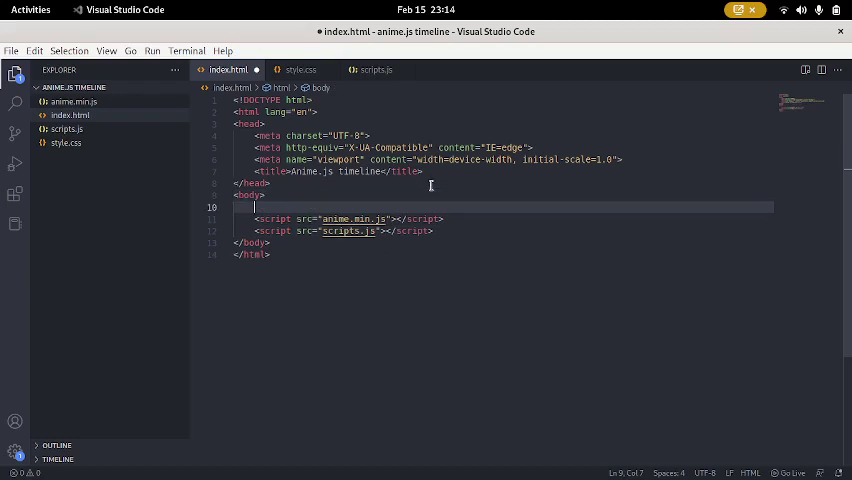
type("div class=\"i1\"></div>")
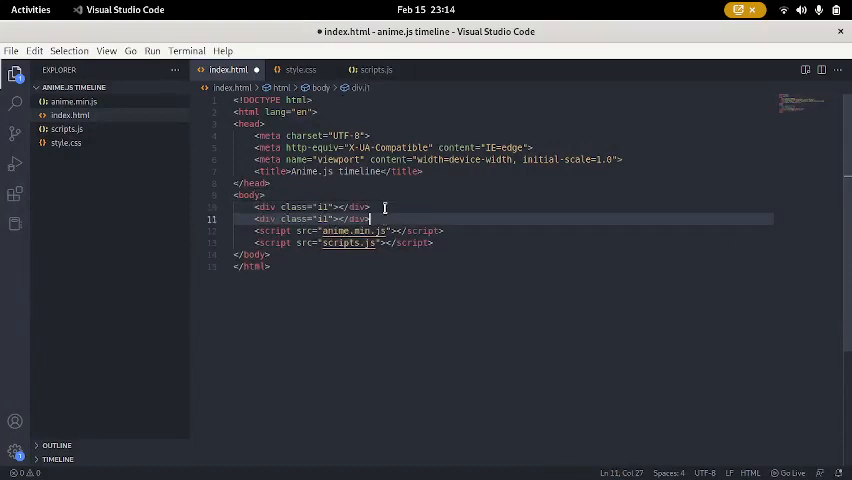
type("2")
type("<div class=\"i3\"></div>")
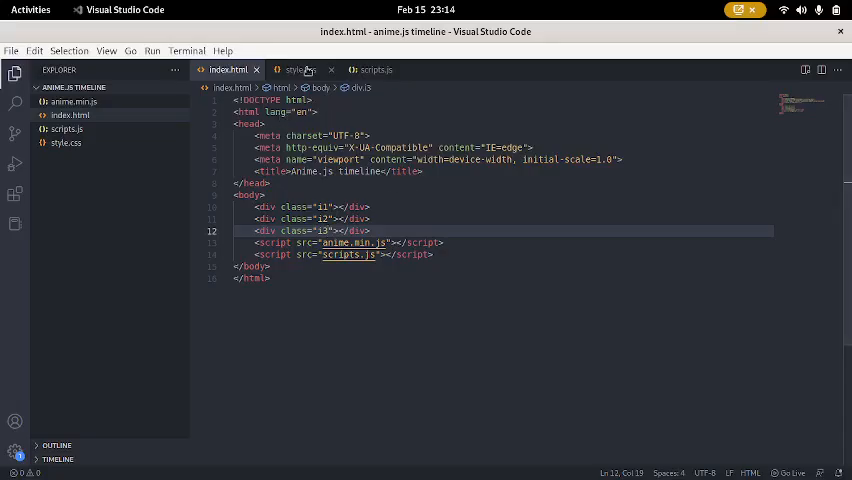
In style.css start a shared rule selecting .i1, .i2, .i3.
left_click(300, 68)
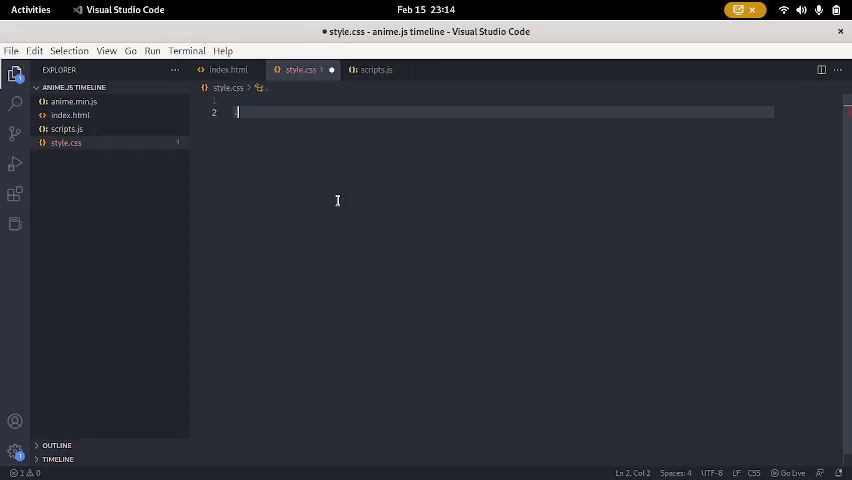
type(".i1.")
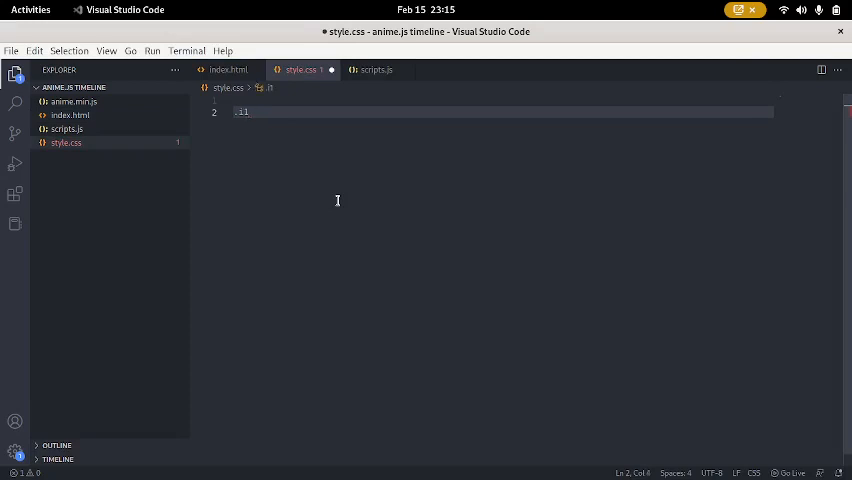
key("Backspace")
type(", .i2,")
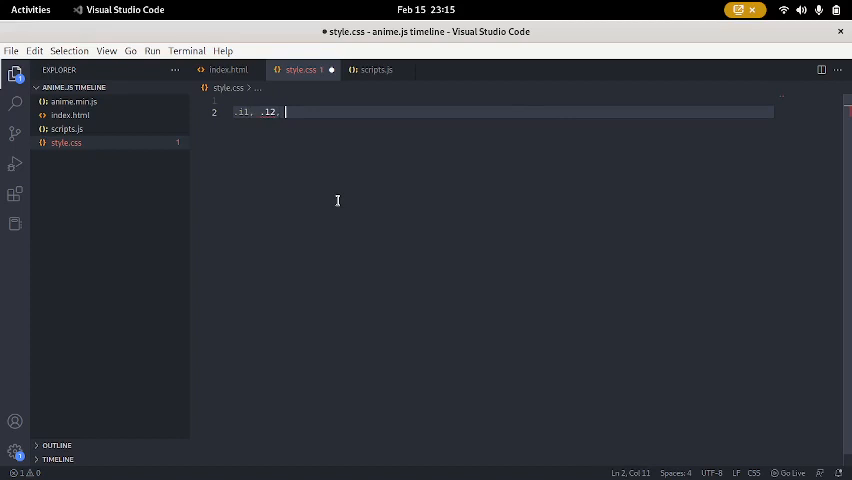
type(".l3 {")
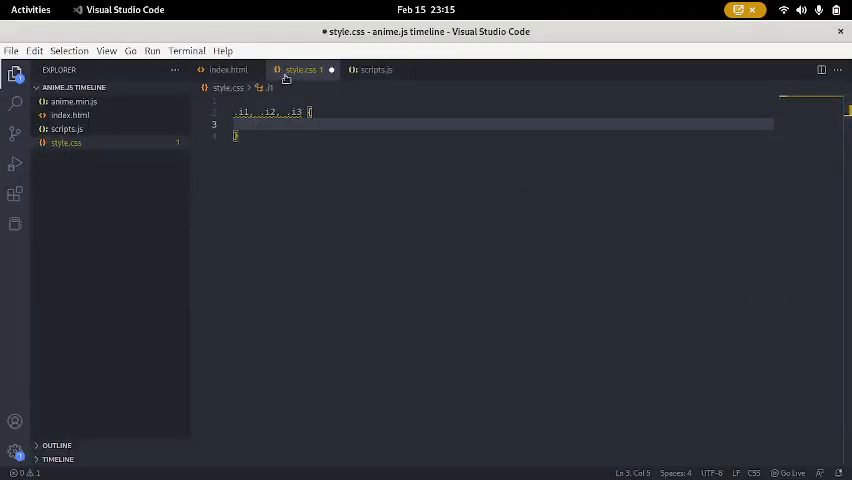
Give the shared rule a grey background with 40px width and 40px height.
type("background: gray;")
type("width: ;")
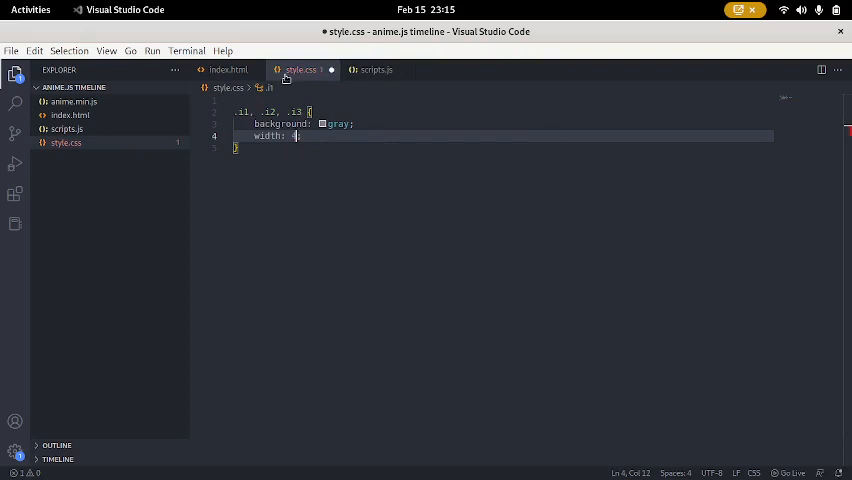
type("40px")
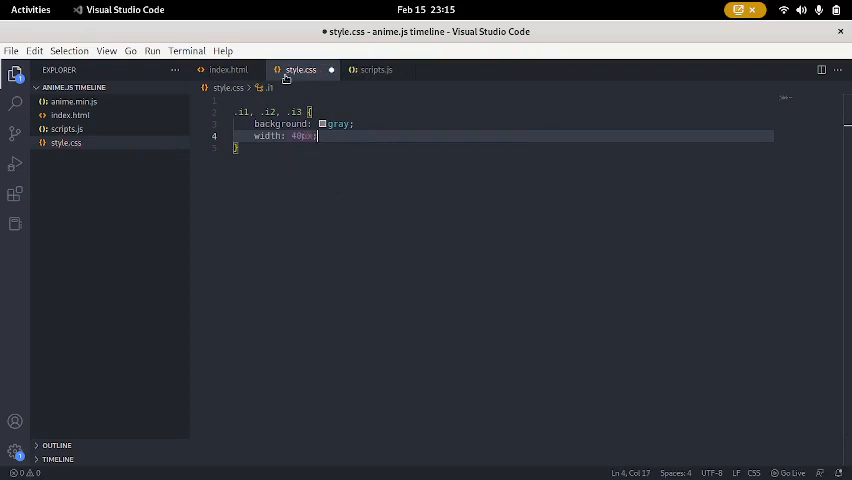
type("height: 4")
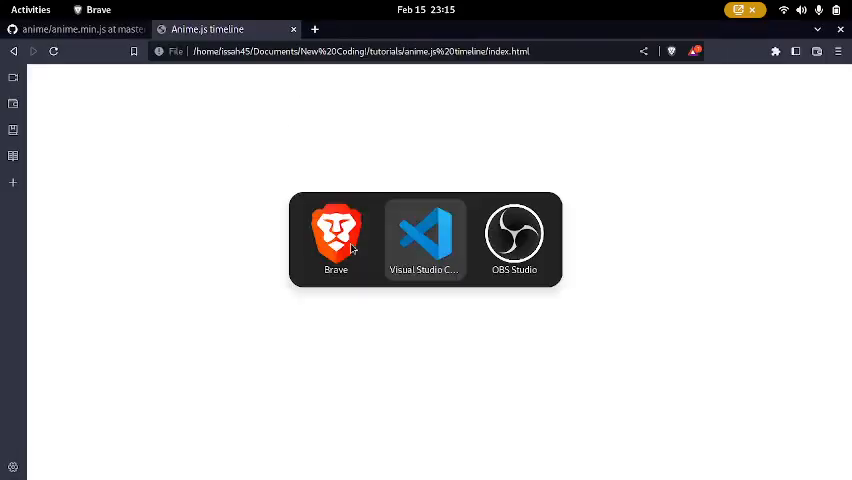
left_click(424, 238)
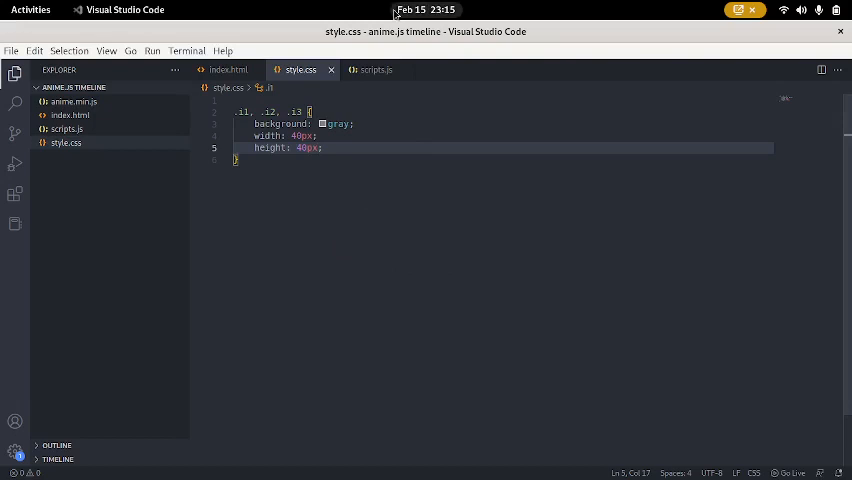
Add a <link rel="stylesheet" href="style.css"> to the index.html head.
left_click(228, 68)
type("sc")
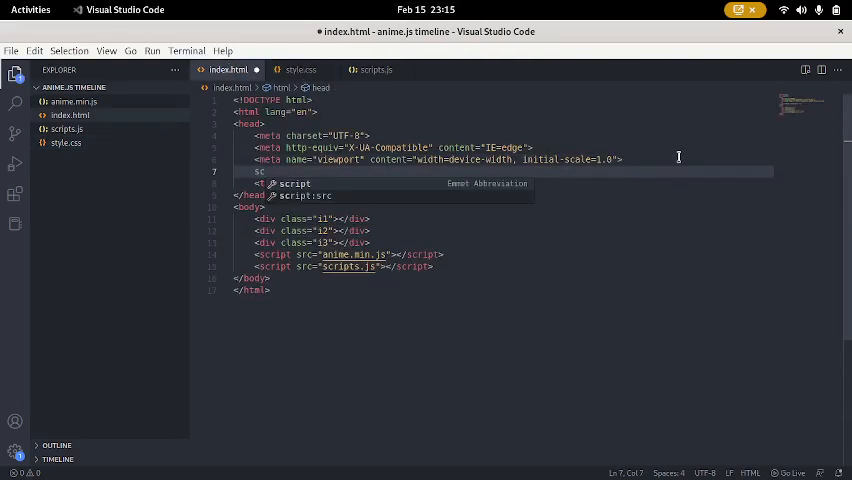
type("link rel=\"stylesheet\" href=\"style.css\">")
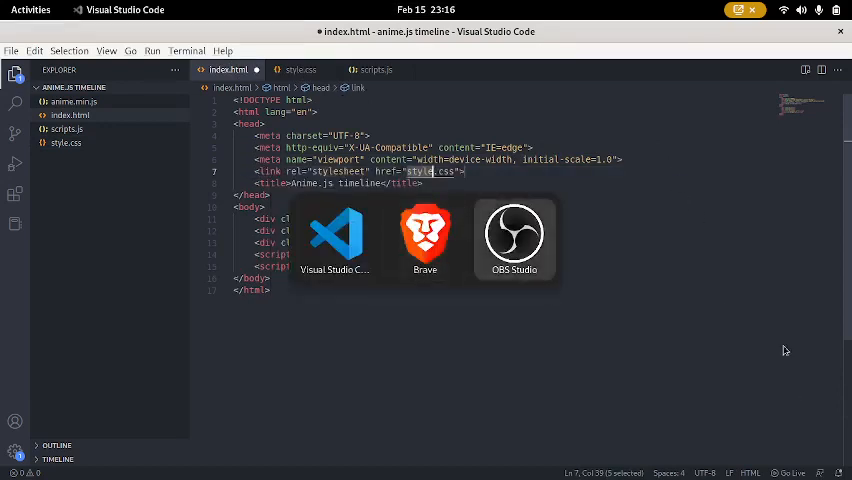
left_click(516, 364)
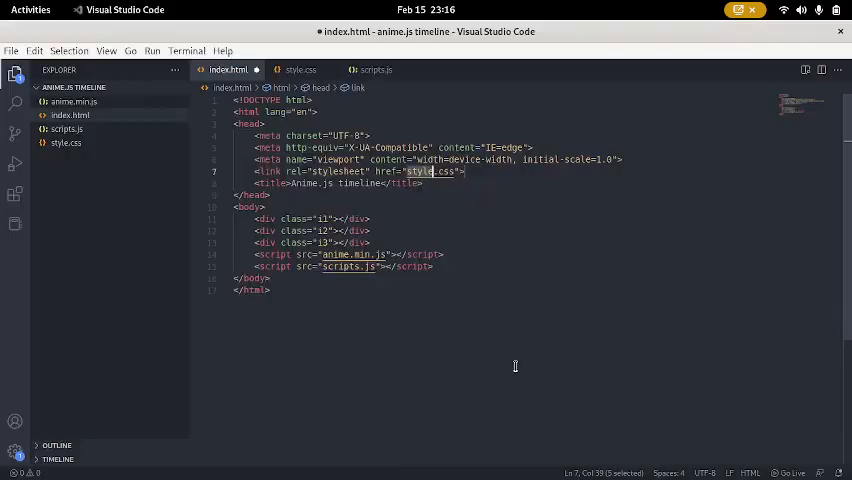
mouse_move(468, 190)
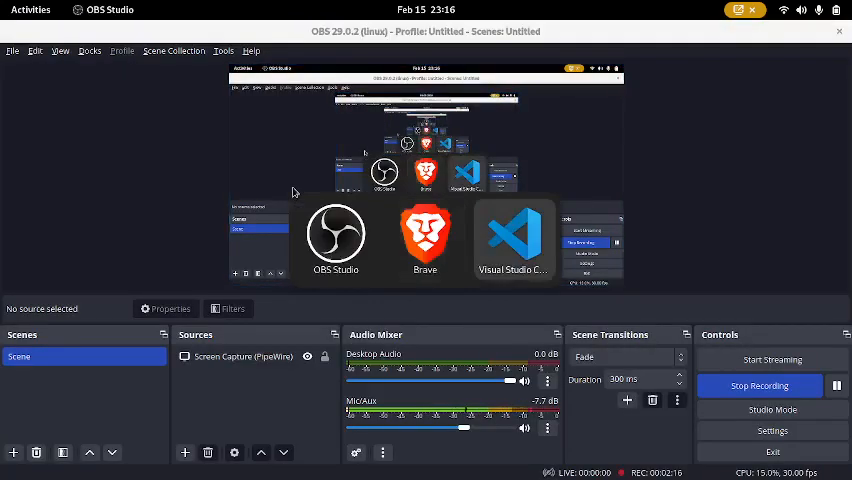
Enlarge the squares to 120px, colour i1/i2/i3 lightblue, lightgreen, lightpink, and start a body margin rule.
left_click(514, 240)
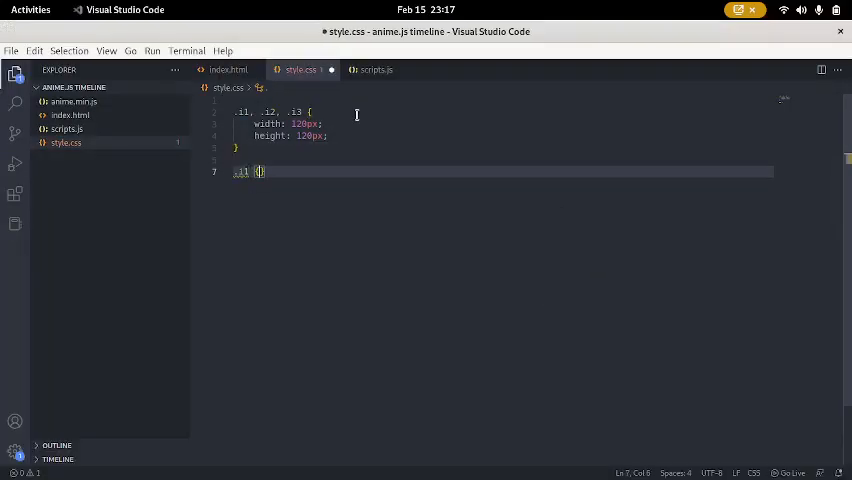
type("background: lightgreen;")
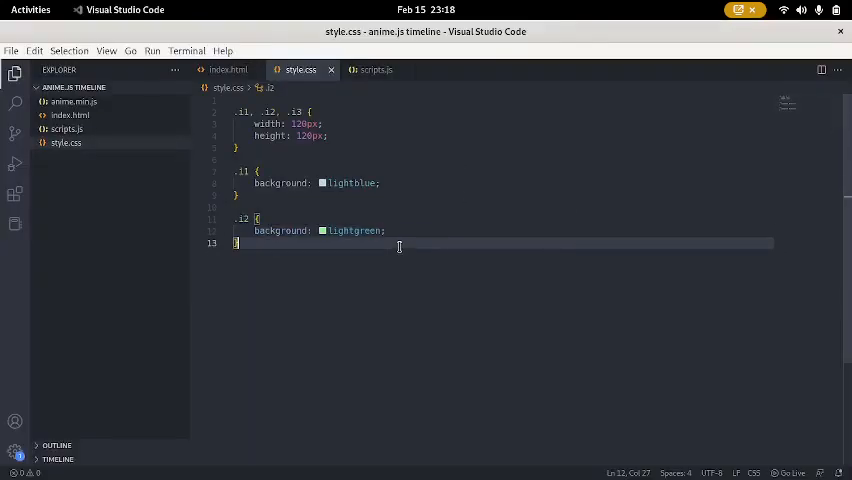
type(".i3 {")
type("background: lightpink;")
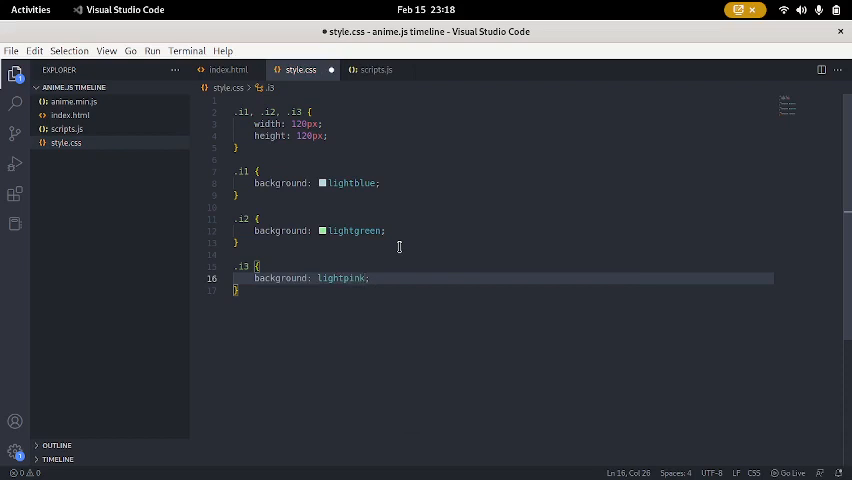
key("ctrl+s")
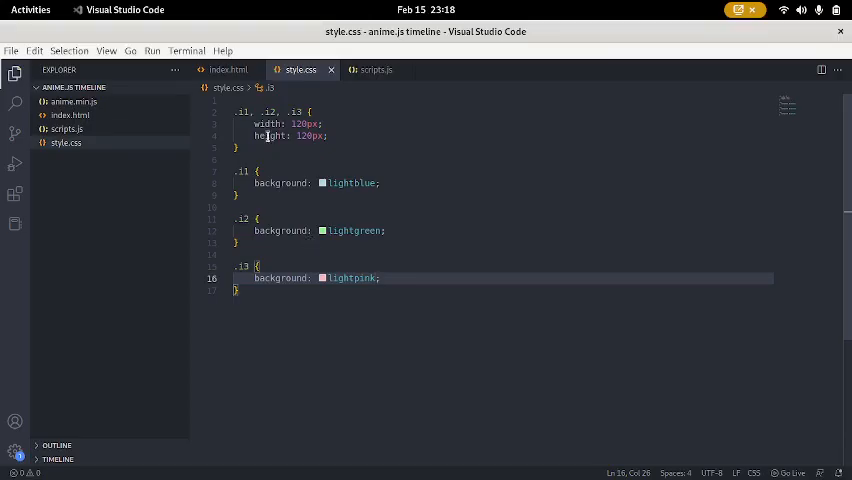
type("body {")
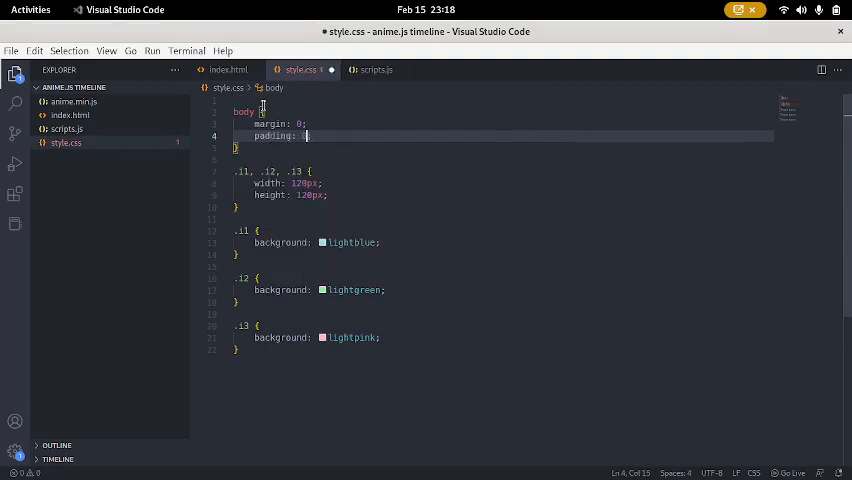
Preview the coloured squares in the browser and return to the stylesheet.
left_click(108, 10)
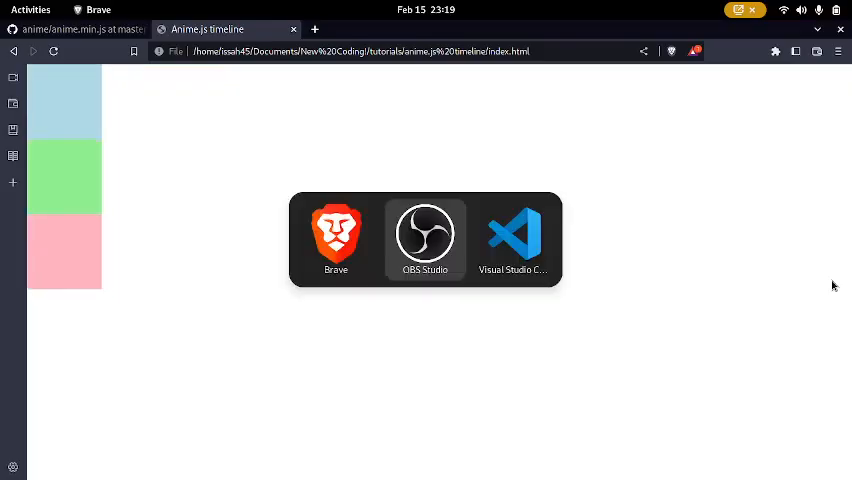
left_click(424, 240)
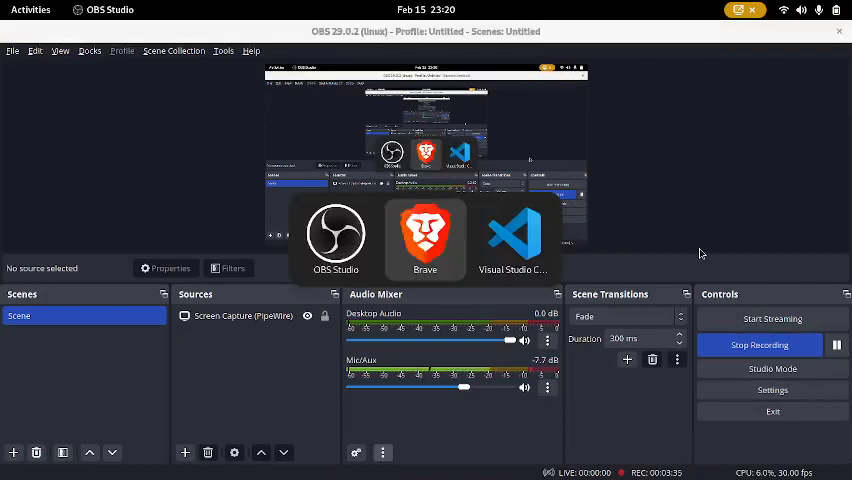
left_click(516, 238)
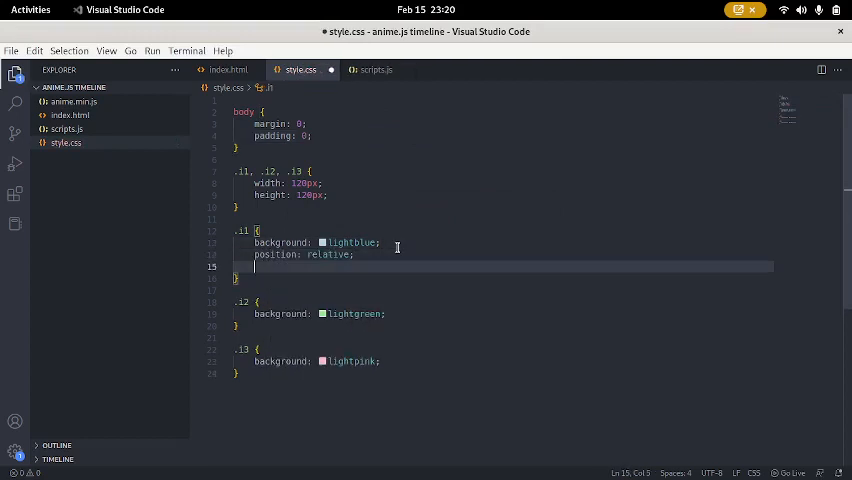
Give the first square left and top: 200px offsets and relative positioning in the shared rule.
type("left: 50px;")
type("top:")
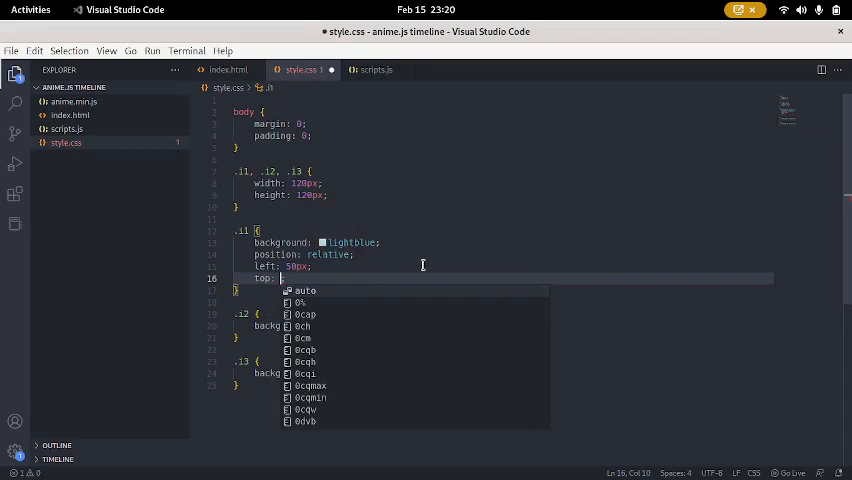
type("200px;")
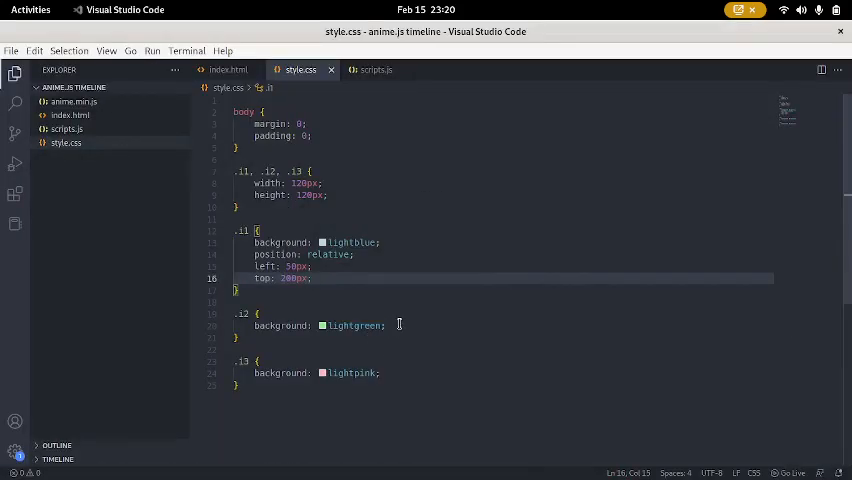
type("positio")
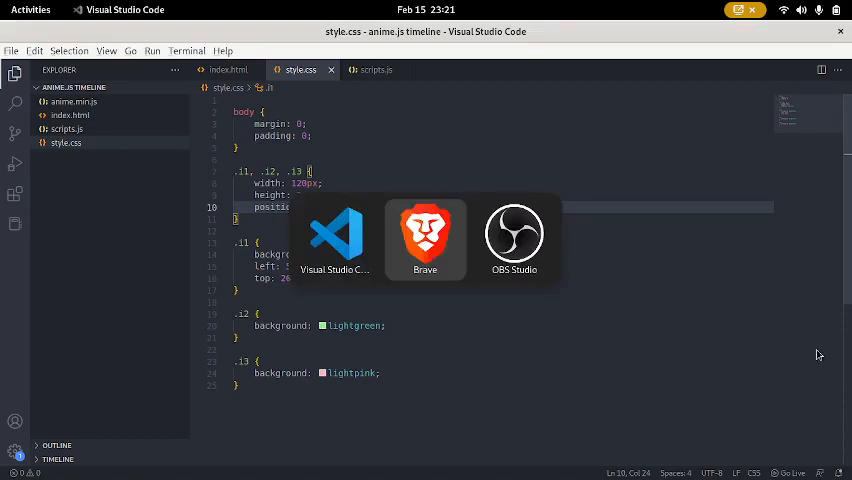
Give the second square left: 800px and top: 500px offsets.
left_click(514, 236)
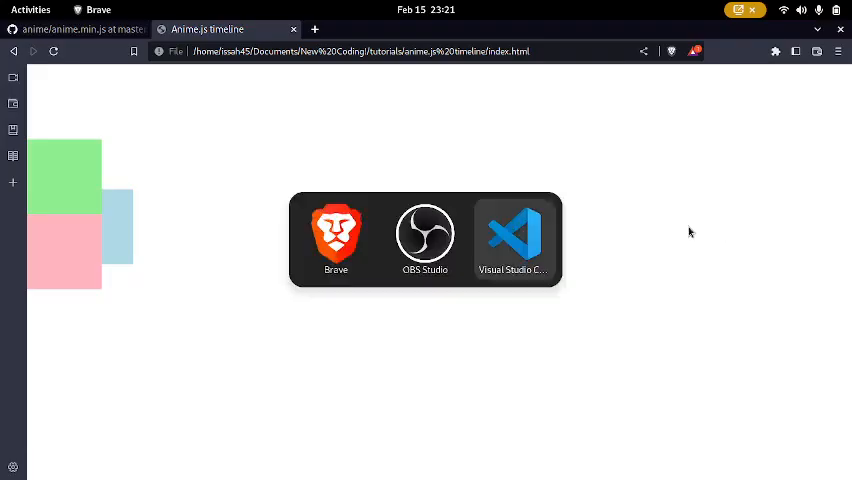
left_click(512, 236)
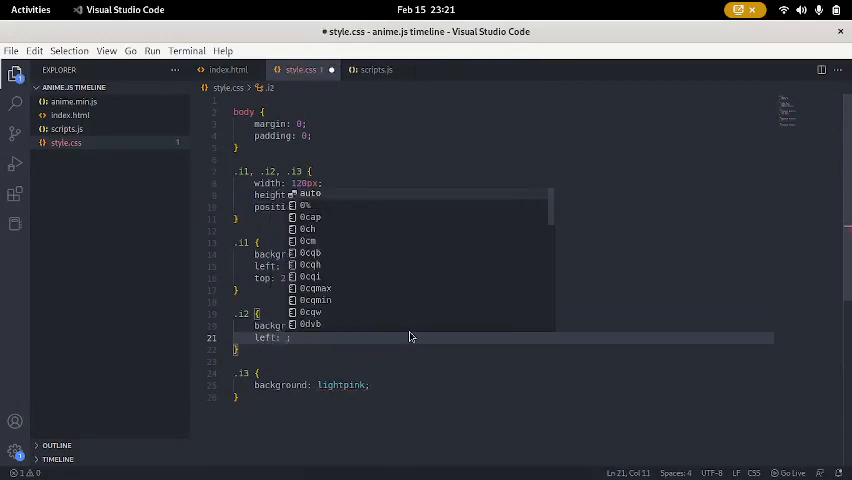
key("Escape")
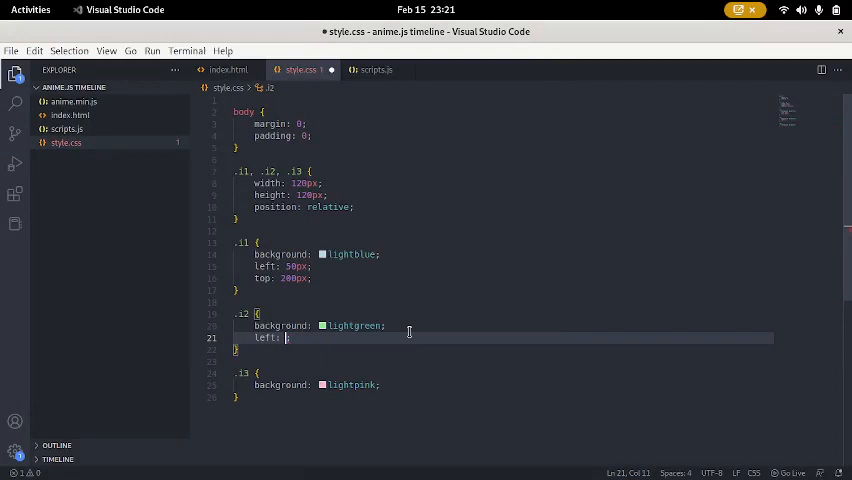
type("800px;")
type("top:")
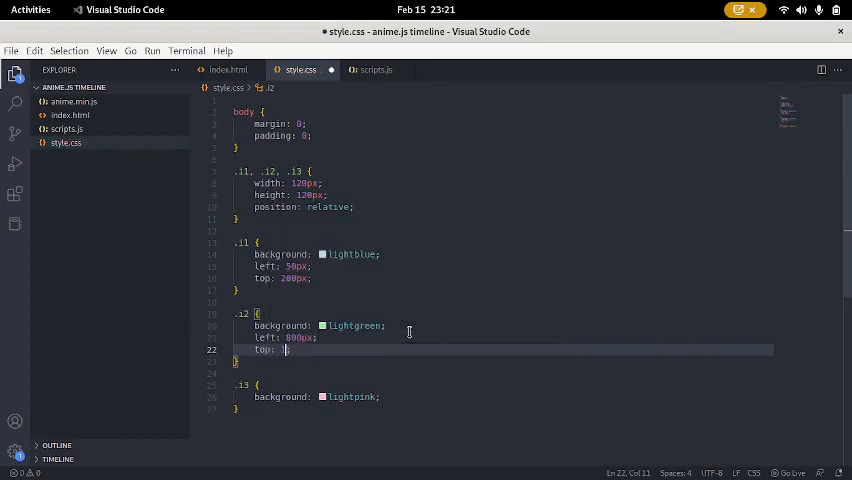
type("500px;")
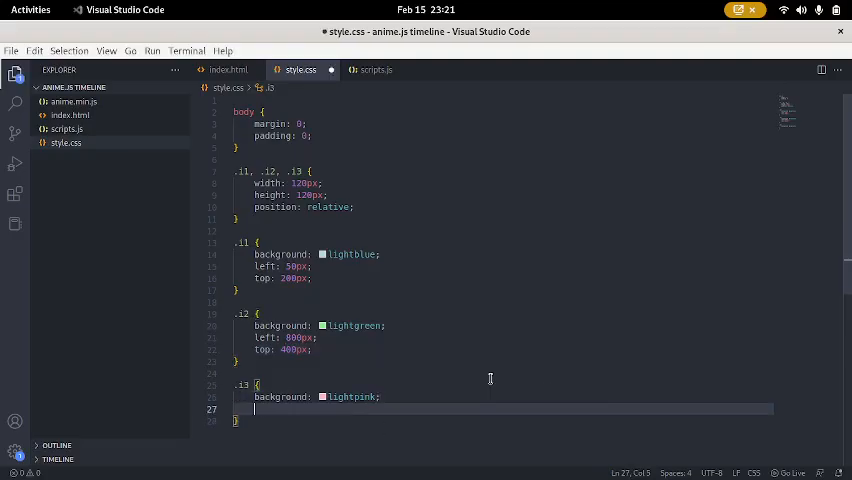
Add left and top offsets to the third square's rule.
type("left: 600px;")
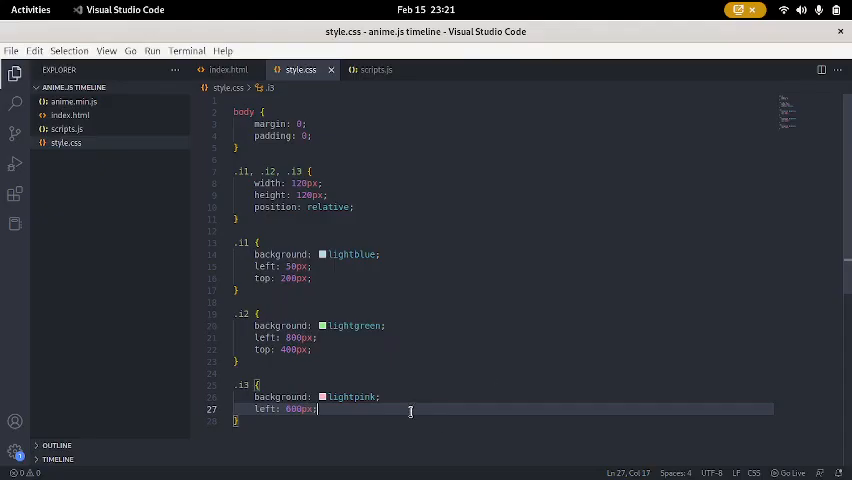
type("t")
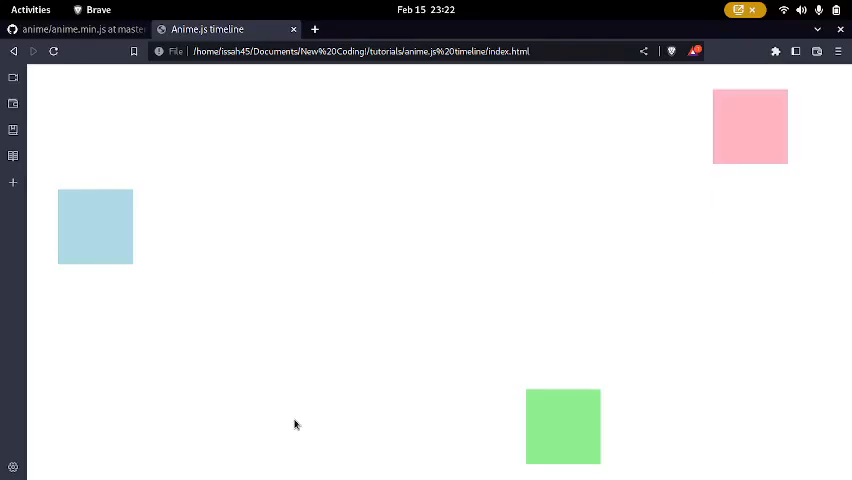
mouse_move(754, 192)
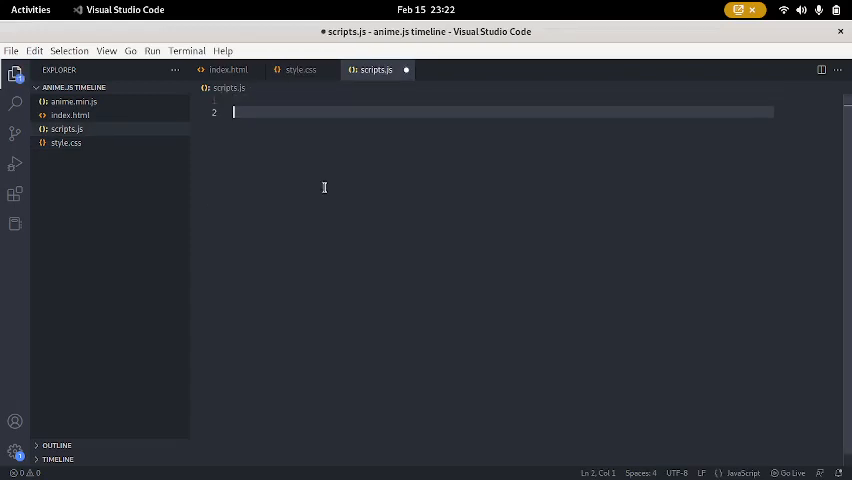
In scripts.js declare timeline = anime.timeline() and open its first .add({ }) step.
type("anime")
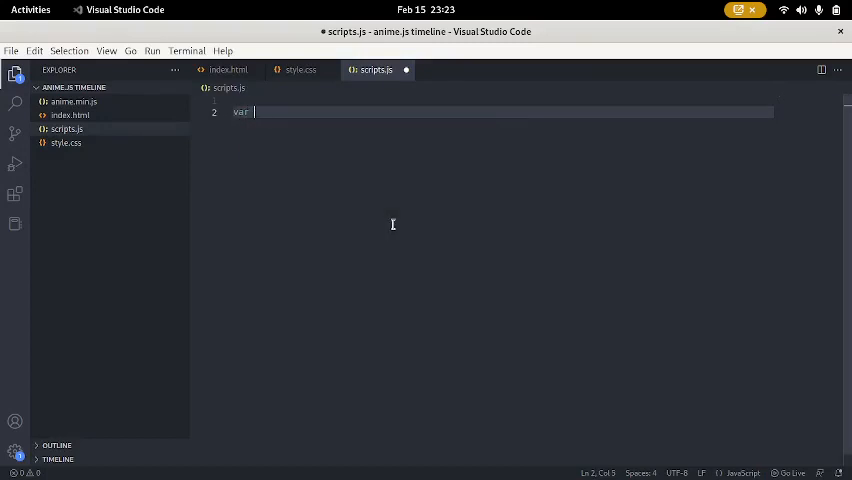
type("timeline =")
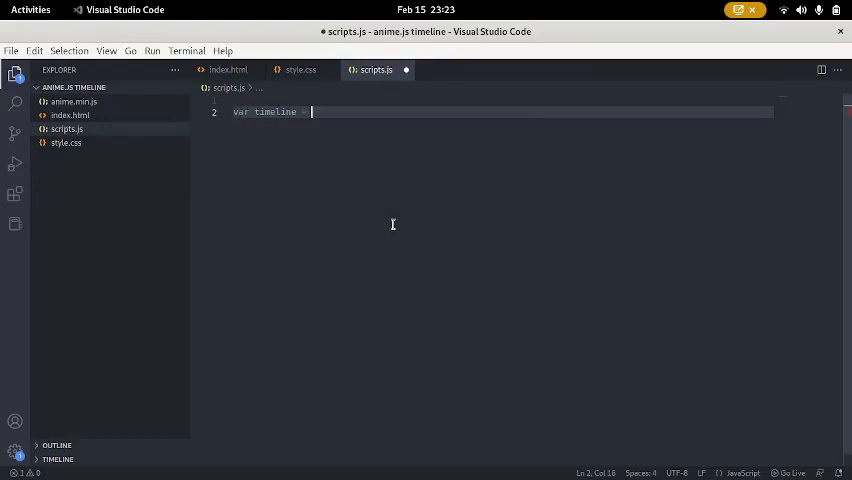
type("anime.timeline(")
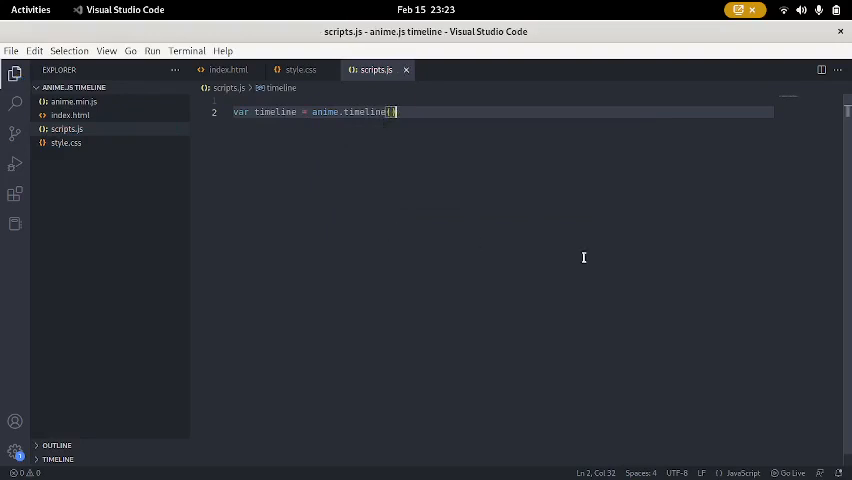
type(";")
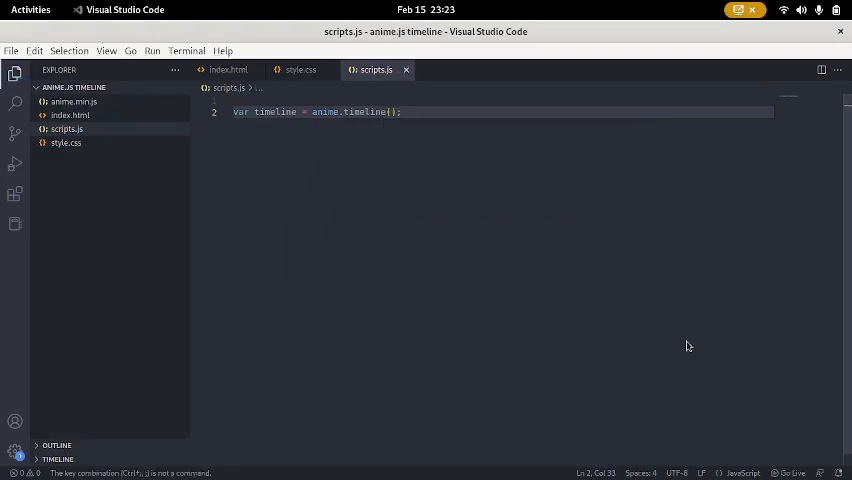
left_click(108, 8)
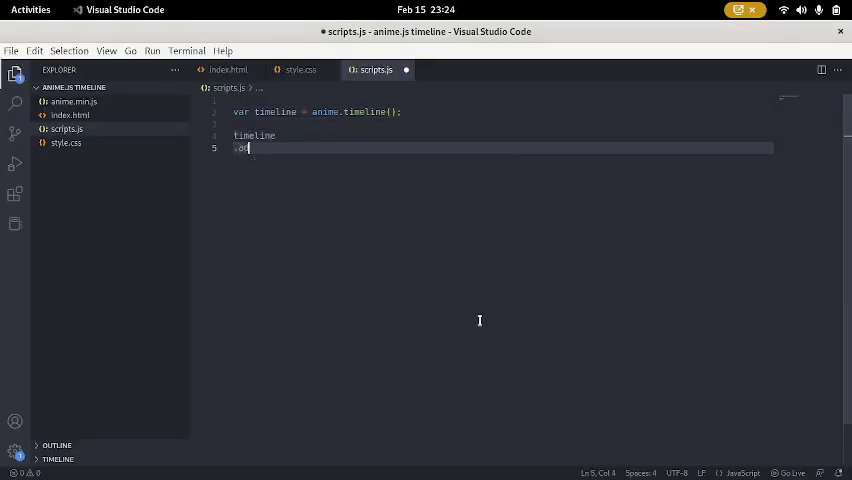
type(".add")
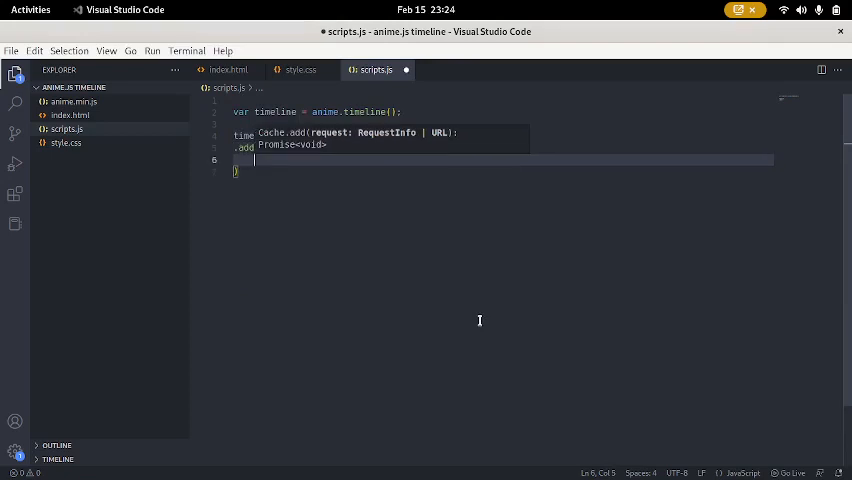
key("ctrl+s")
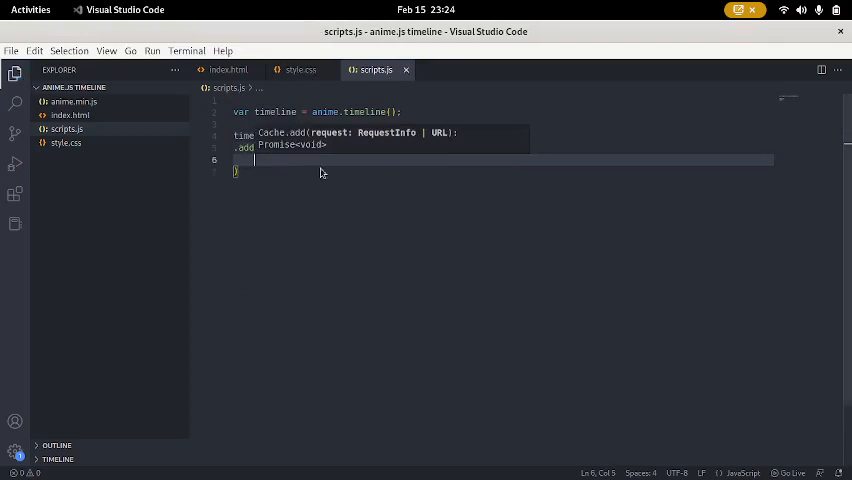
Fill the first step with targets: '.t1' and translateX: 500, then preview the page.
type("targets")
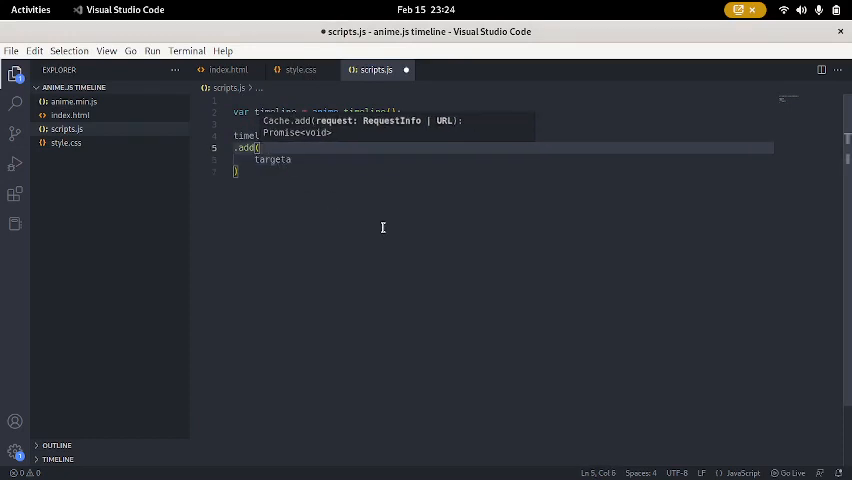
left_click(260, 160)
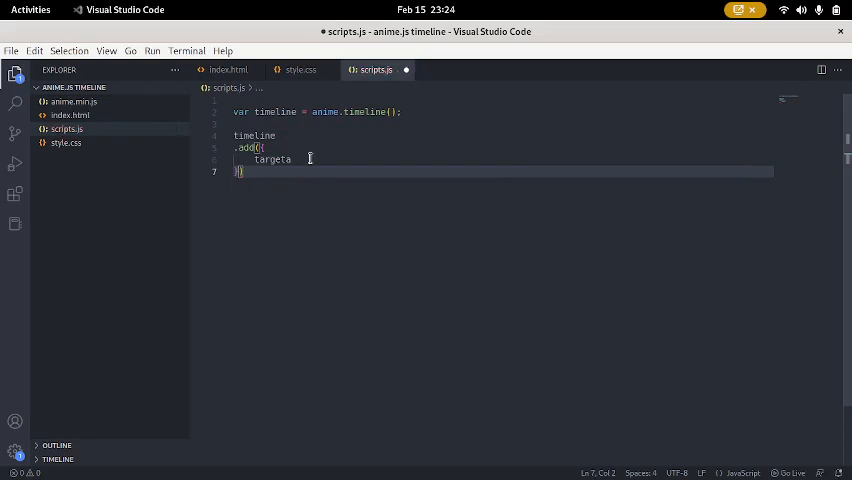
key("Backspace")
type("s: '")
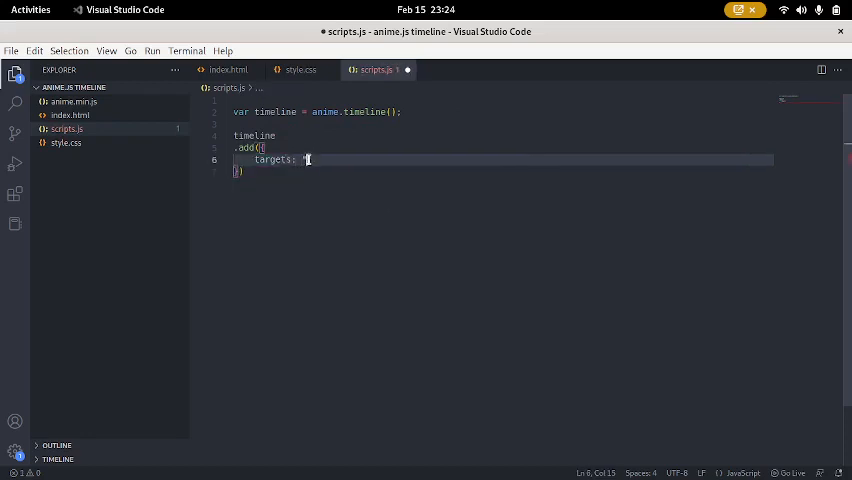
type(".t")
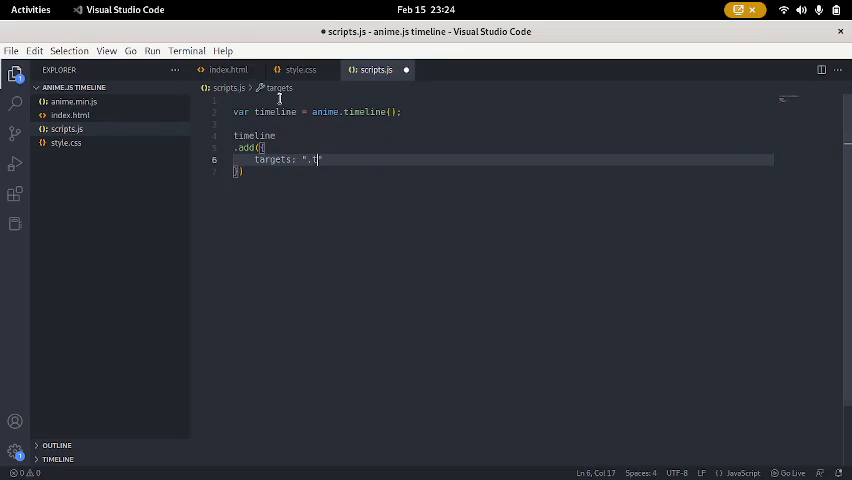
type("1")
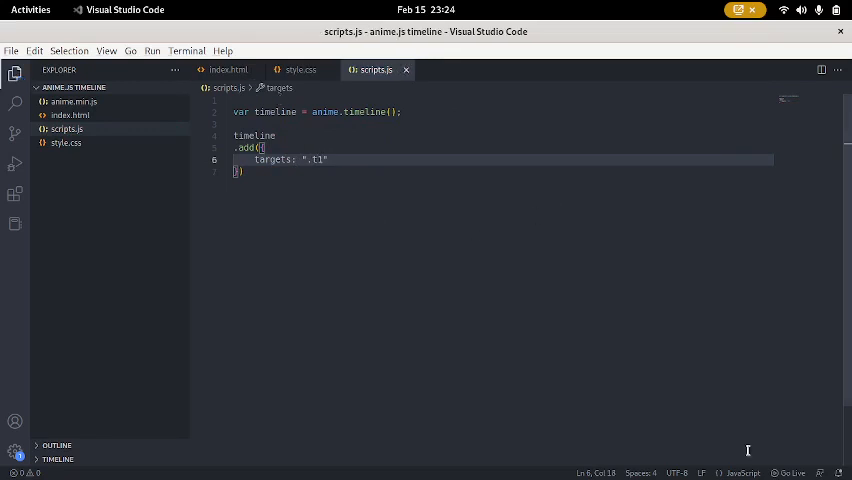
type("translate")
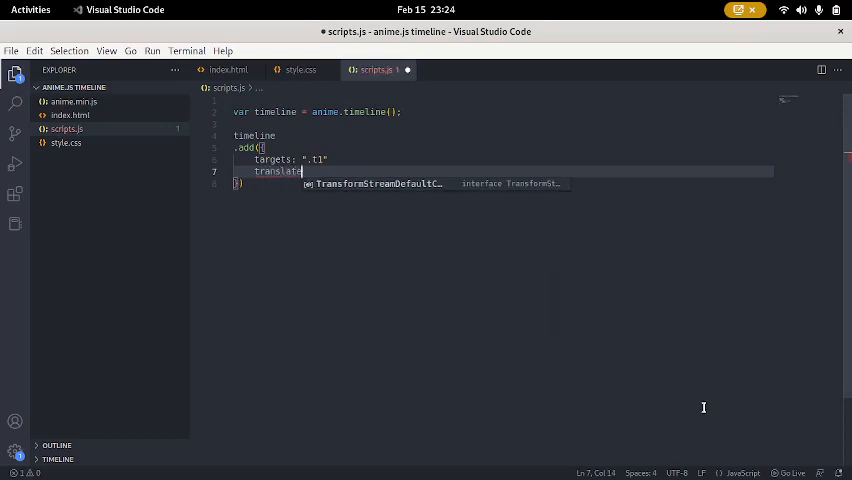
type("X: 500")
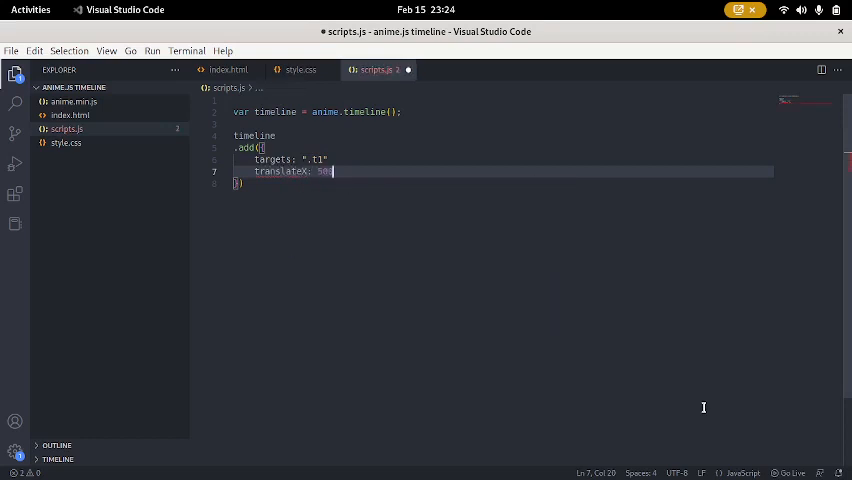
left_click(332, 160)
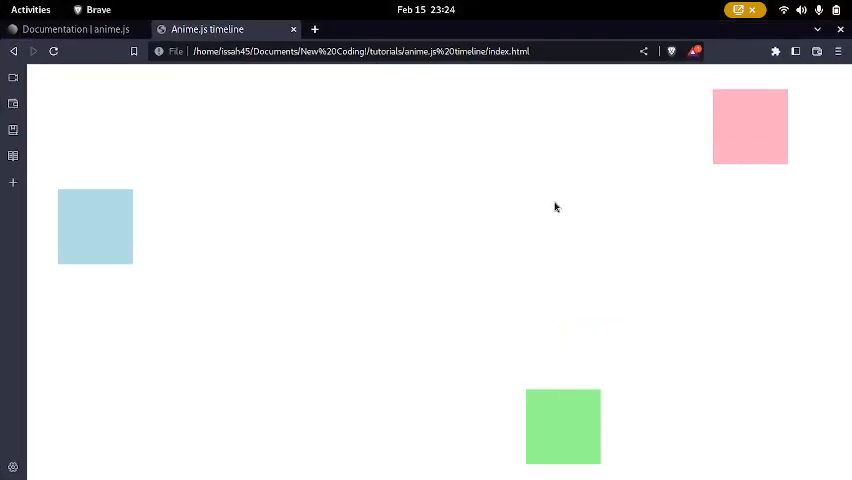
mouse_move(596, 300)
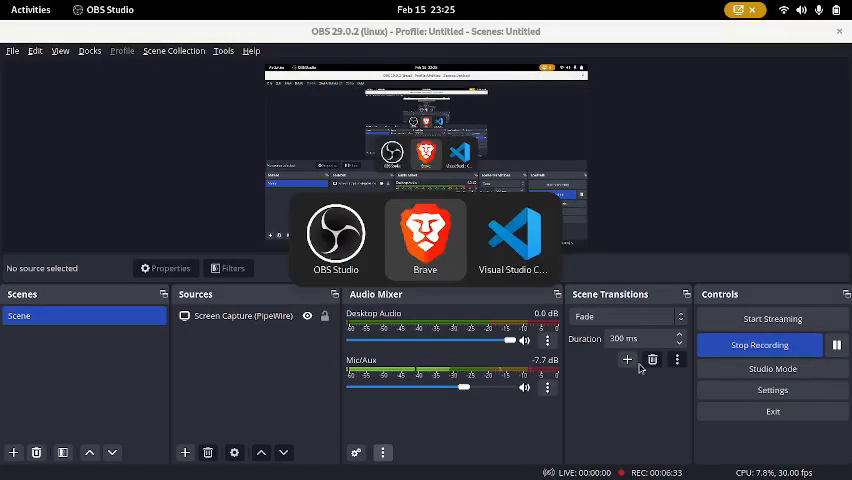
left_click(514, 236)
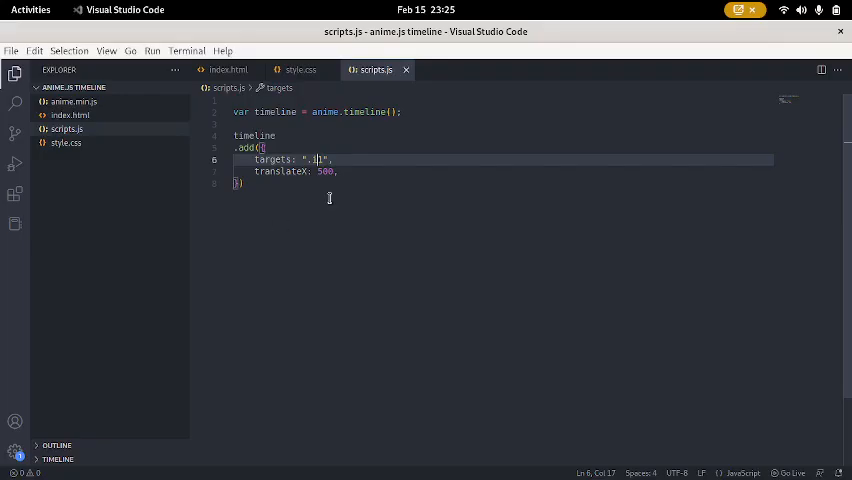
double_click(324, 172)
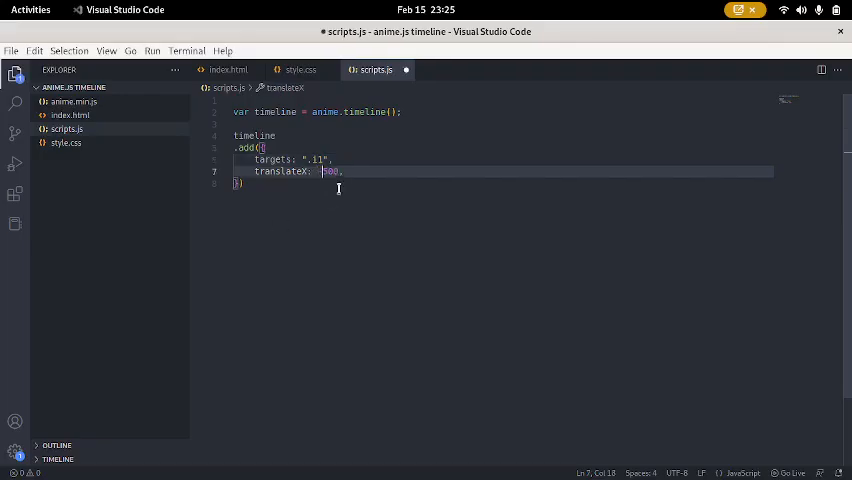
type("-")
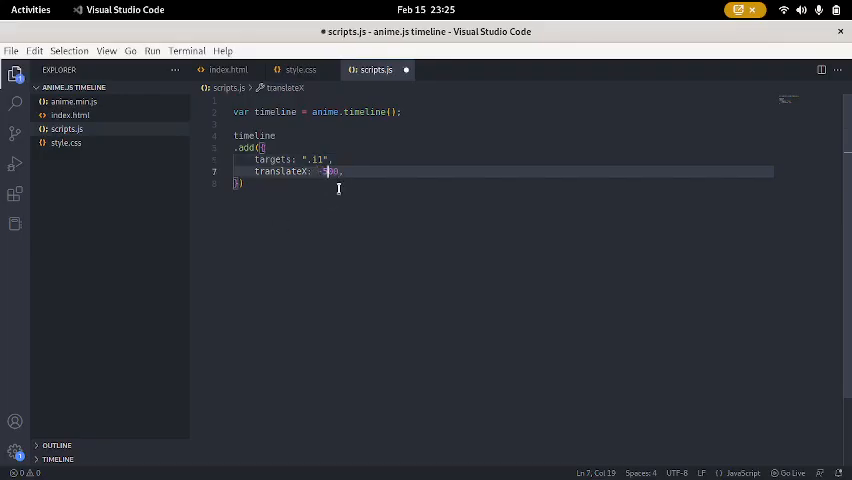
key("ctrl+s")
type("2")
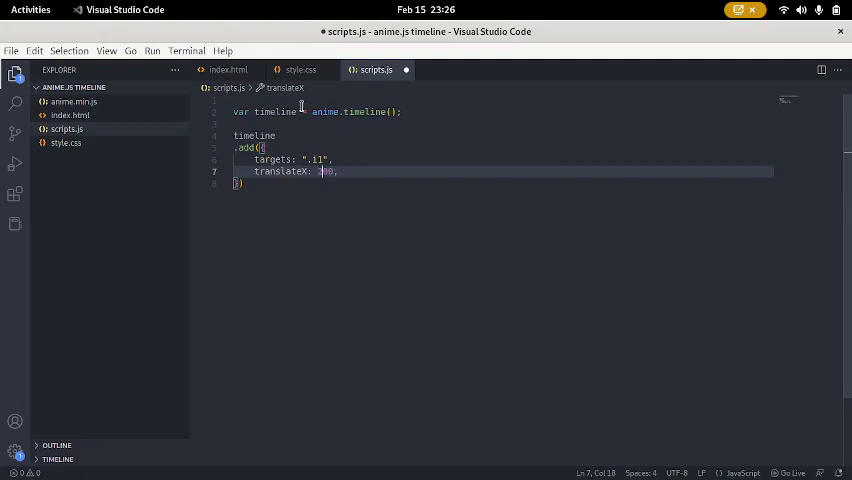
key("ctrl+s")
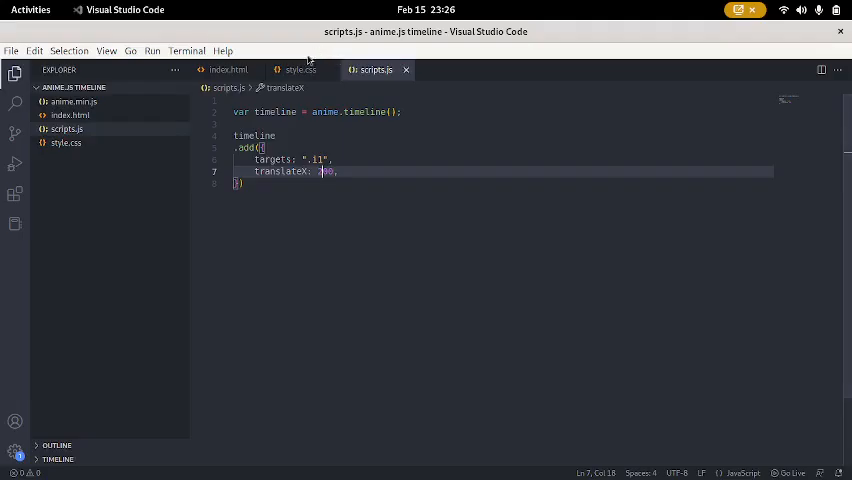
left_click(300, 68)
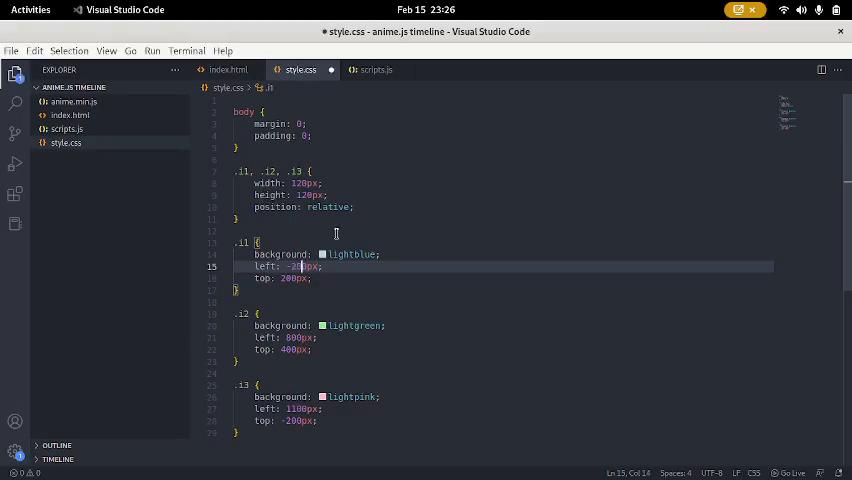
key("ctrl+s")
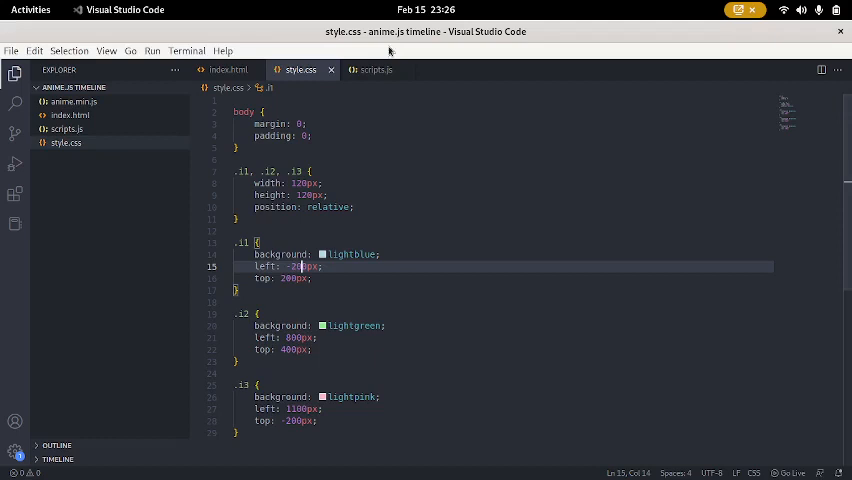
left_click(376, 70)
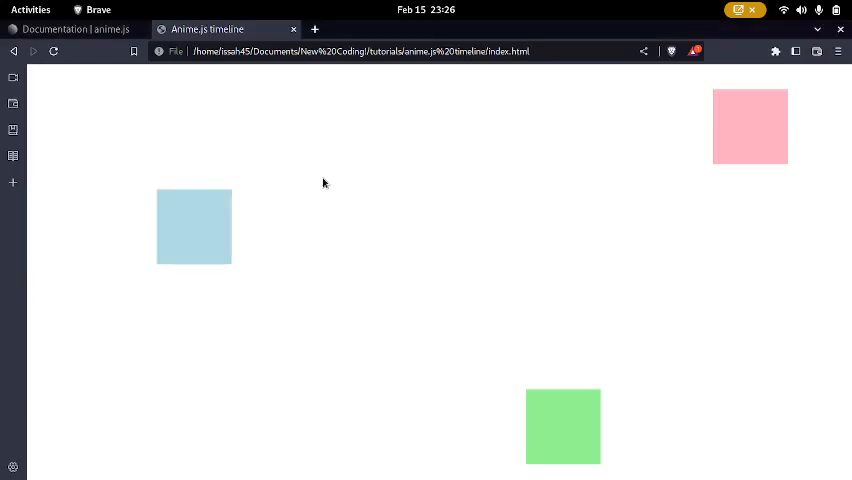
left_click(108, 8)
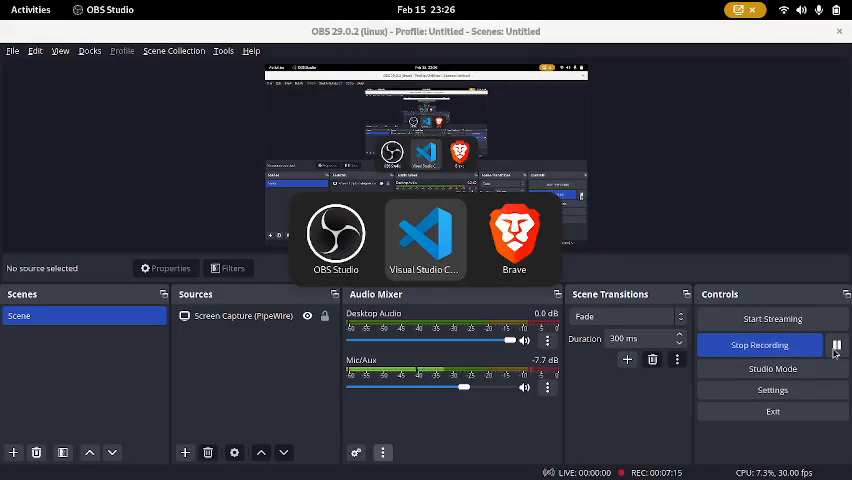
left_click(424, 238)
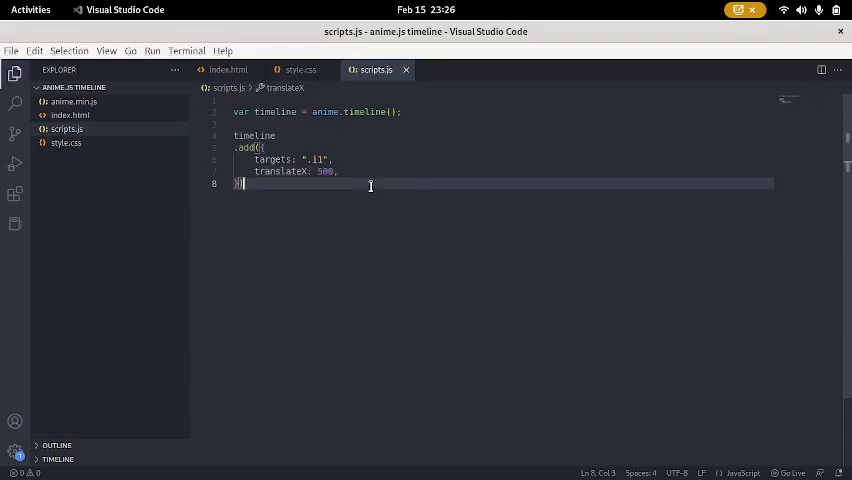
Chain a second .add step targeting '.t2' with translateX: -500, then return to the stylesheet.
type(".add")
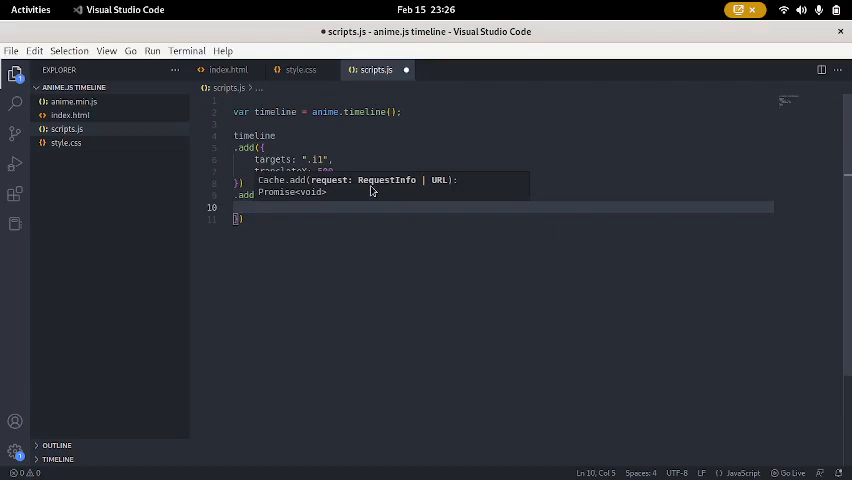
type("targets: \".i2\",")
type("translateX: 500,")
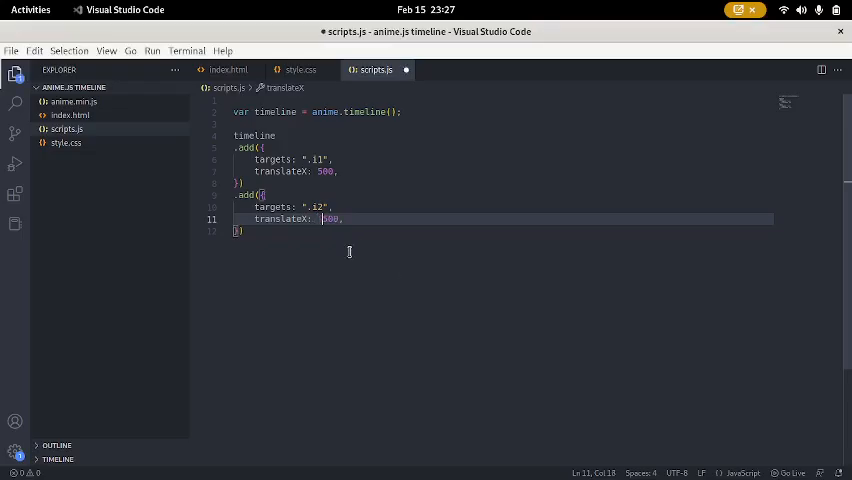
left_click(300, 68)
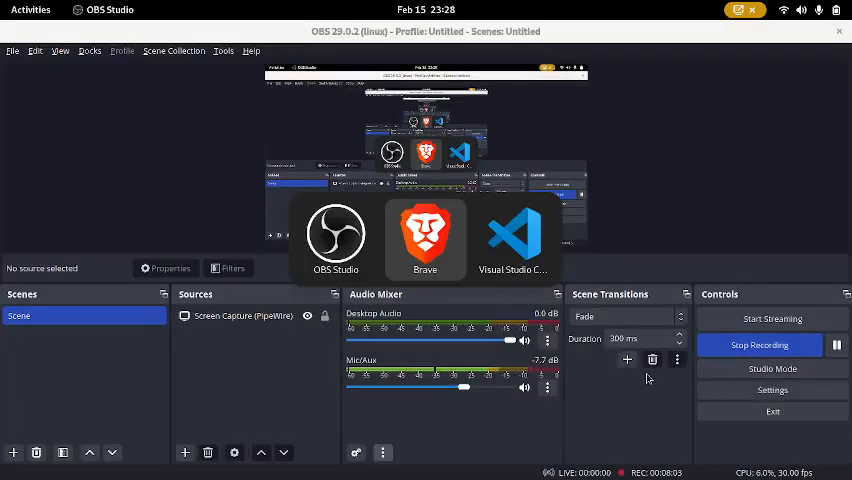
left_click(516, 240)
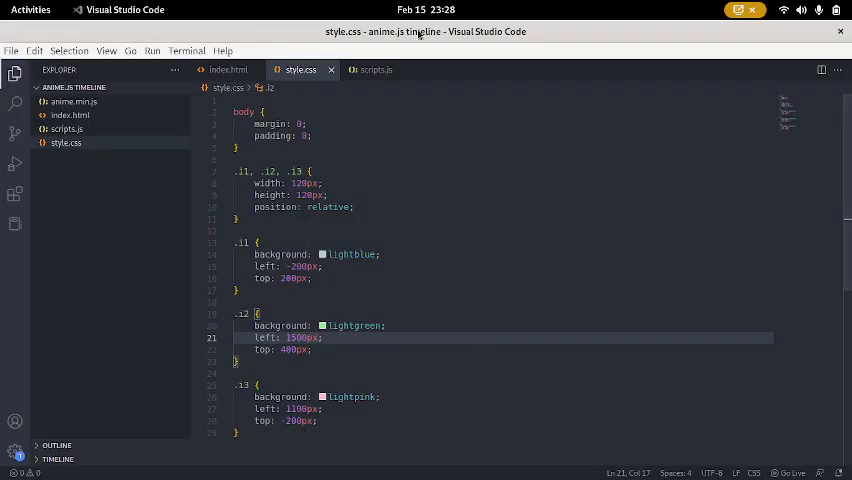
Chain the third .add step targeting '.t3' with translateX: 500 and reload the browser preview.
left_click(374, 70)
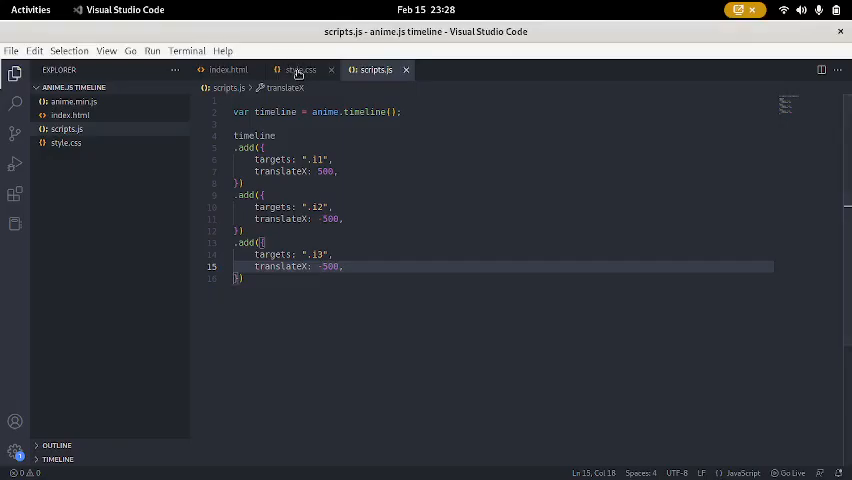
left_click(300, 68)
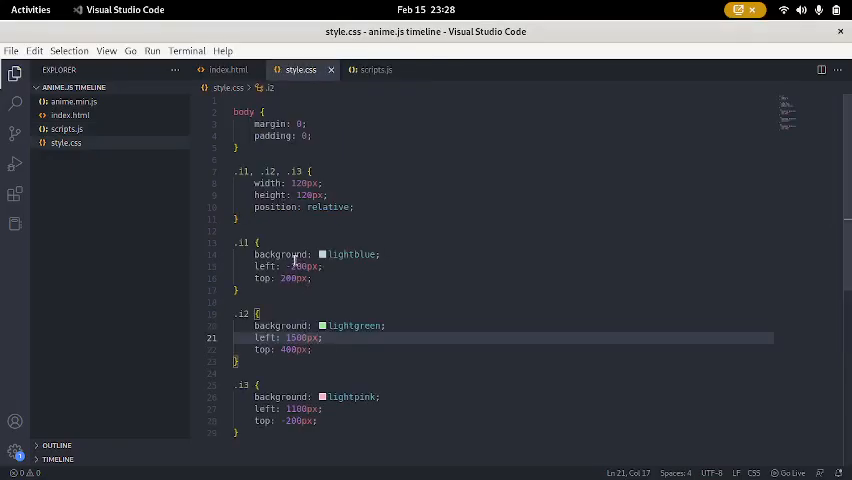
mouse_move(268, 336)
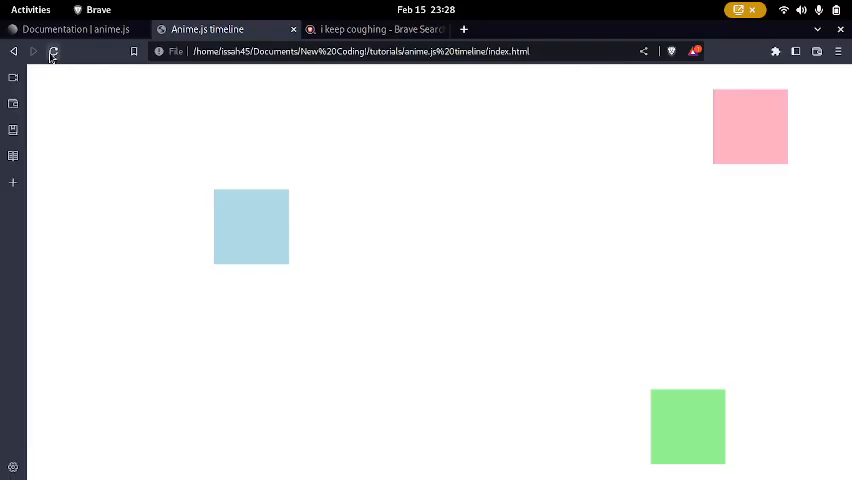
left_click(52, 52)
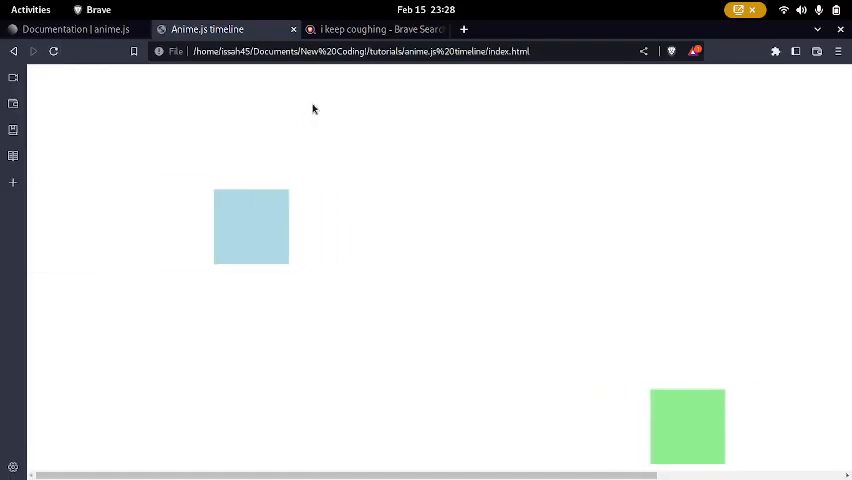